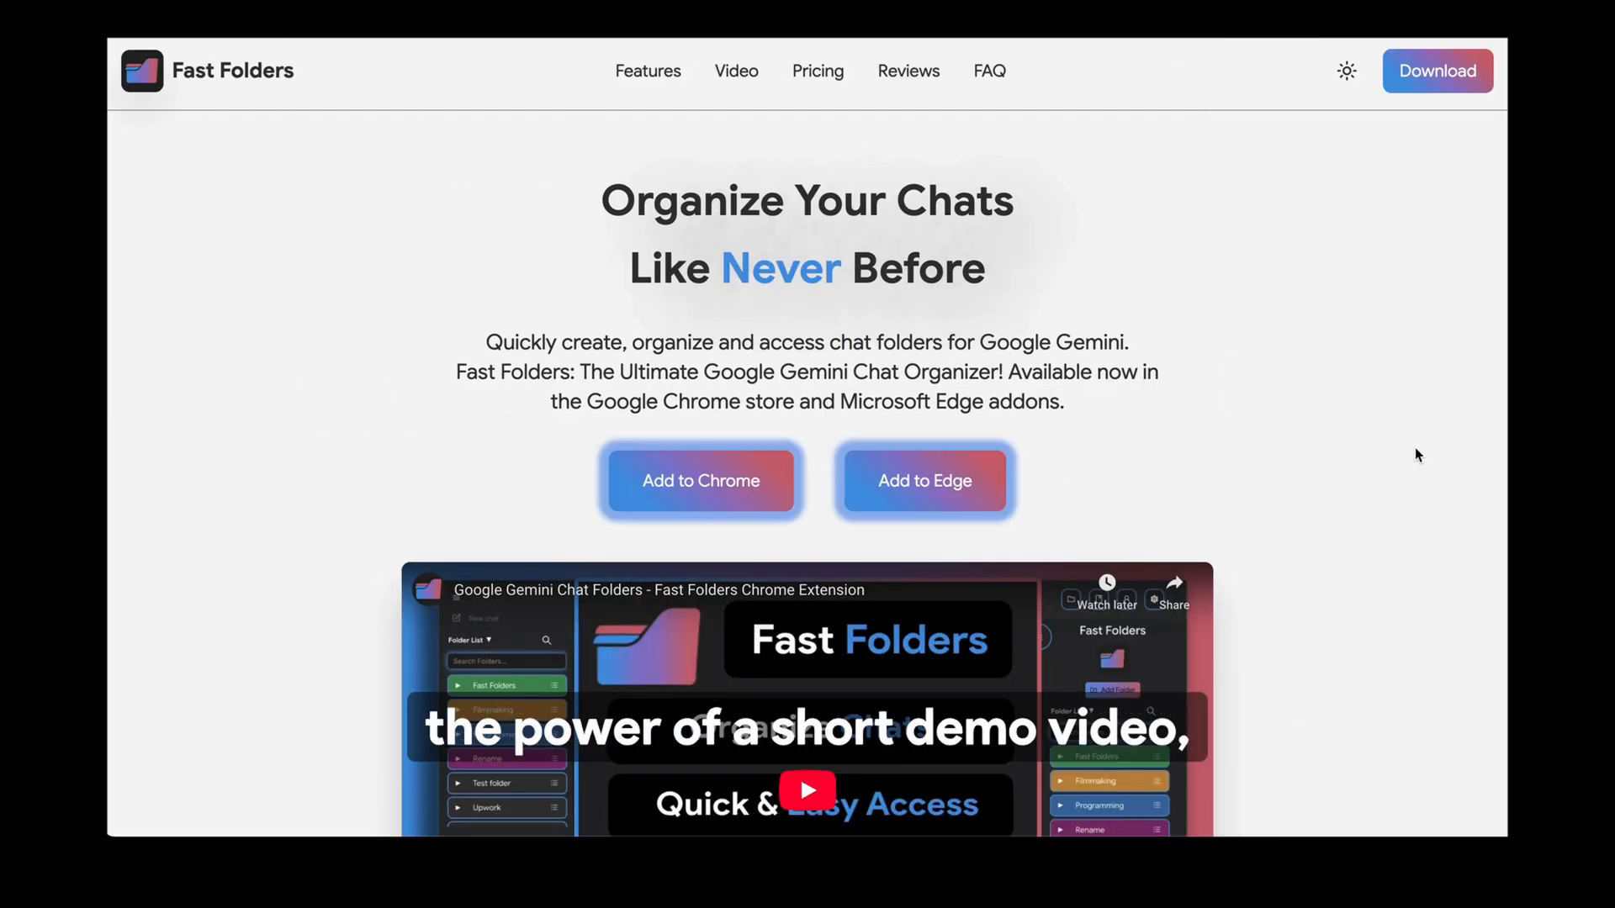
Step: Scroll down the Fast Folders landing page toward the analytics report of active users by country
{"action": "scroll", "scroll_direction": "down", "scroll_amount": 3}
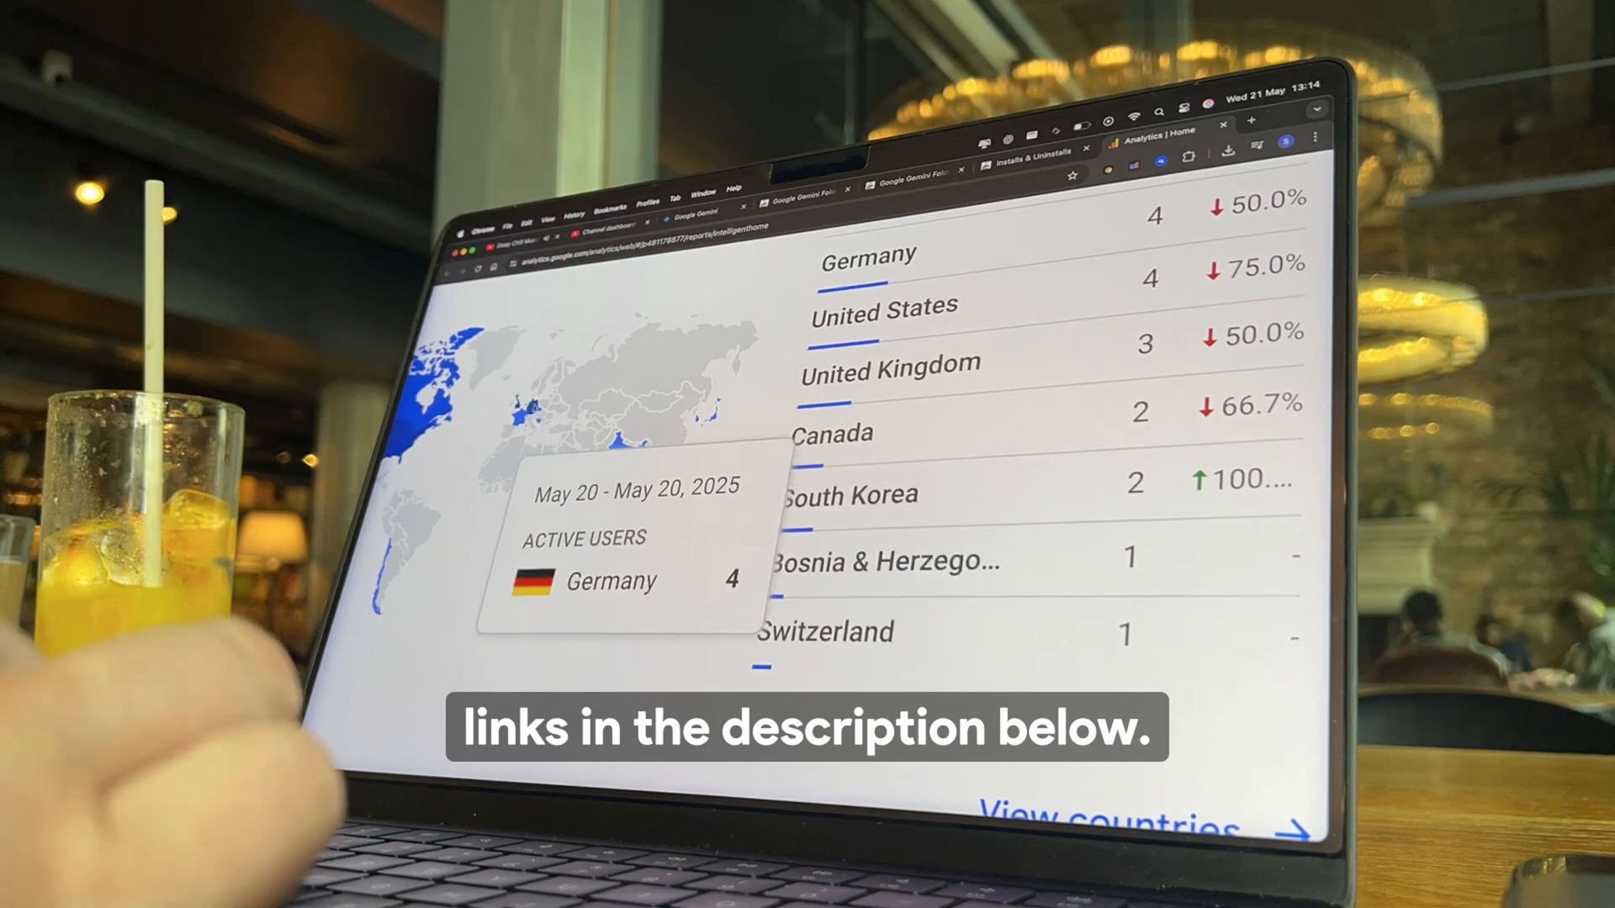
Step: Switch to the Google Gemini chat showing the Fast Folders folder list beside the rewritten 1984 paragraph
{"action": "left_click", "coordinate": [698, 217]}
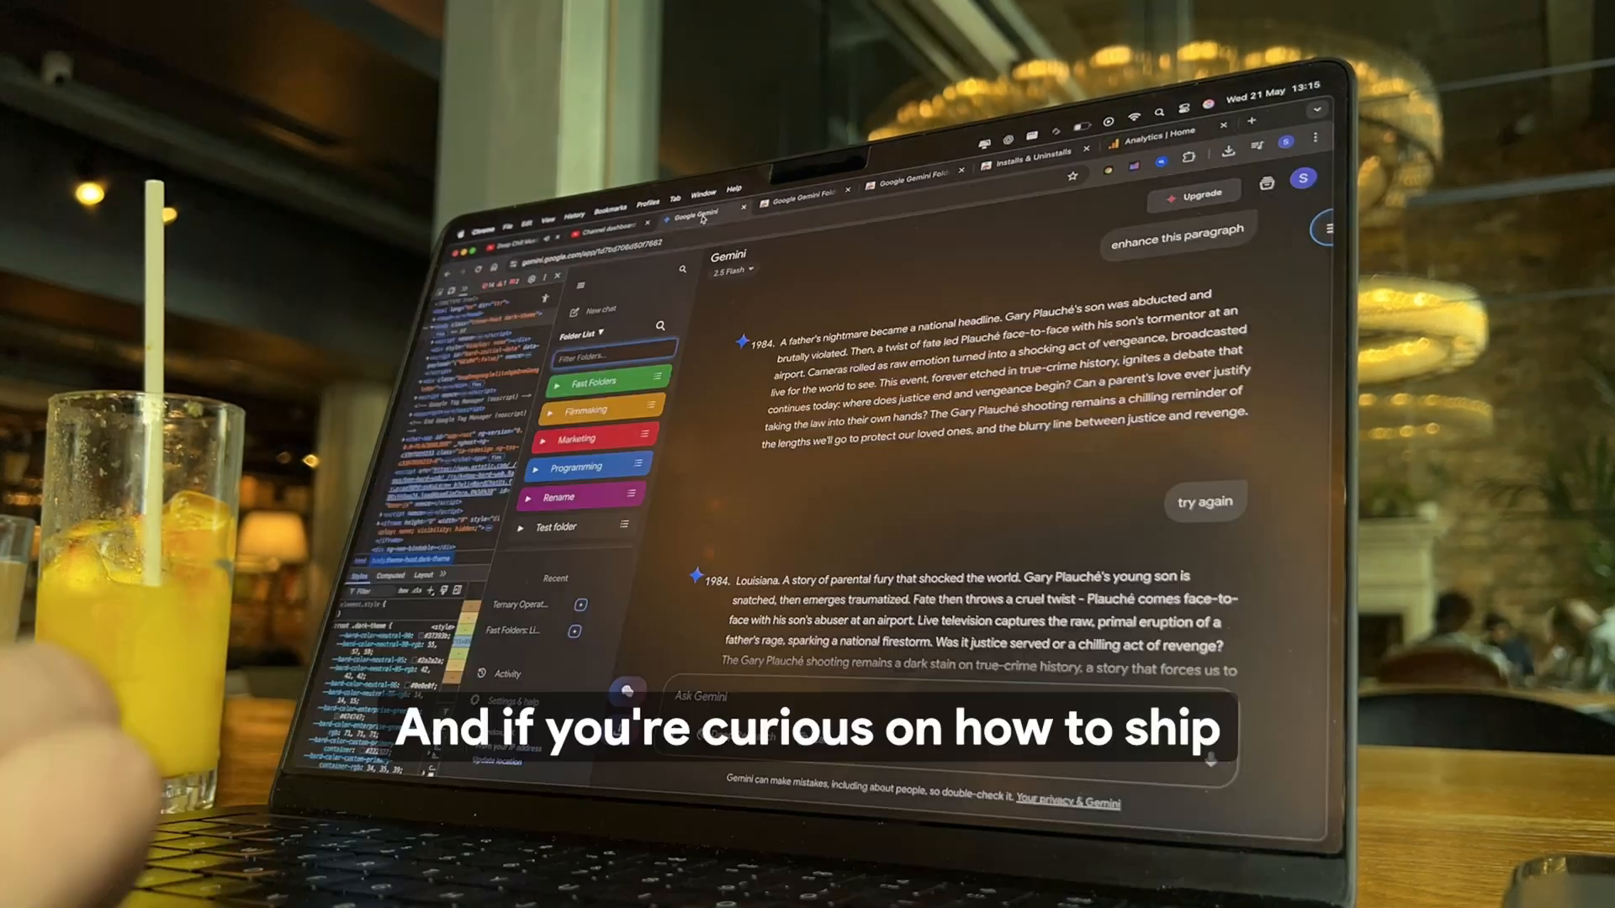
{"action": "scroll", "scroll_direction": "down", "scroll_amount": 3}
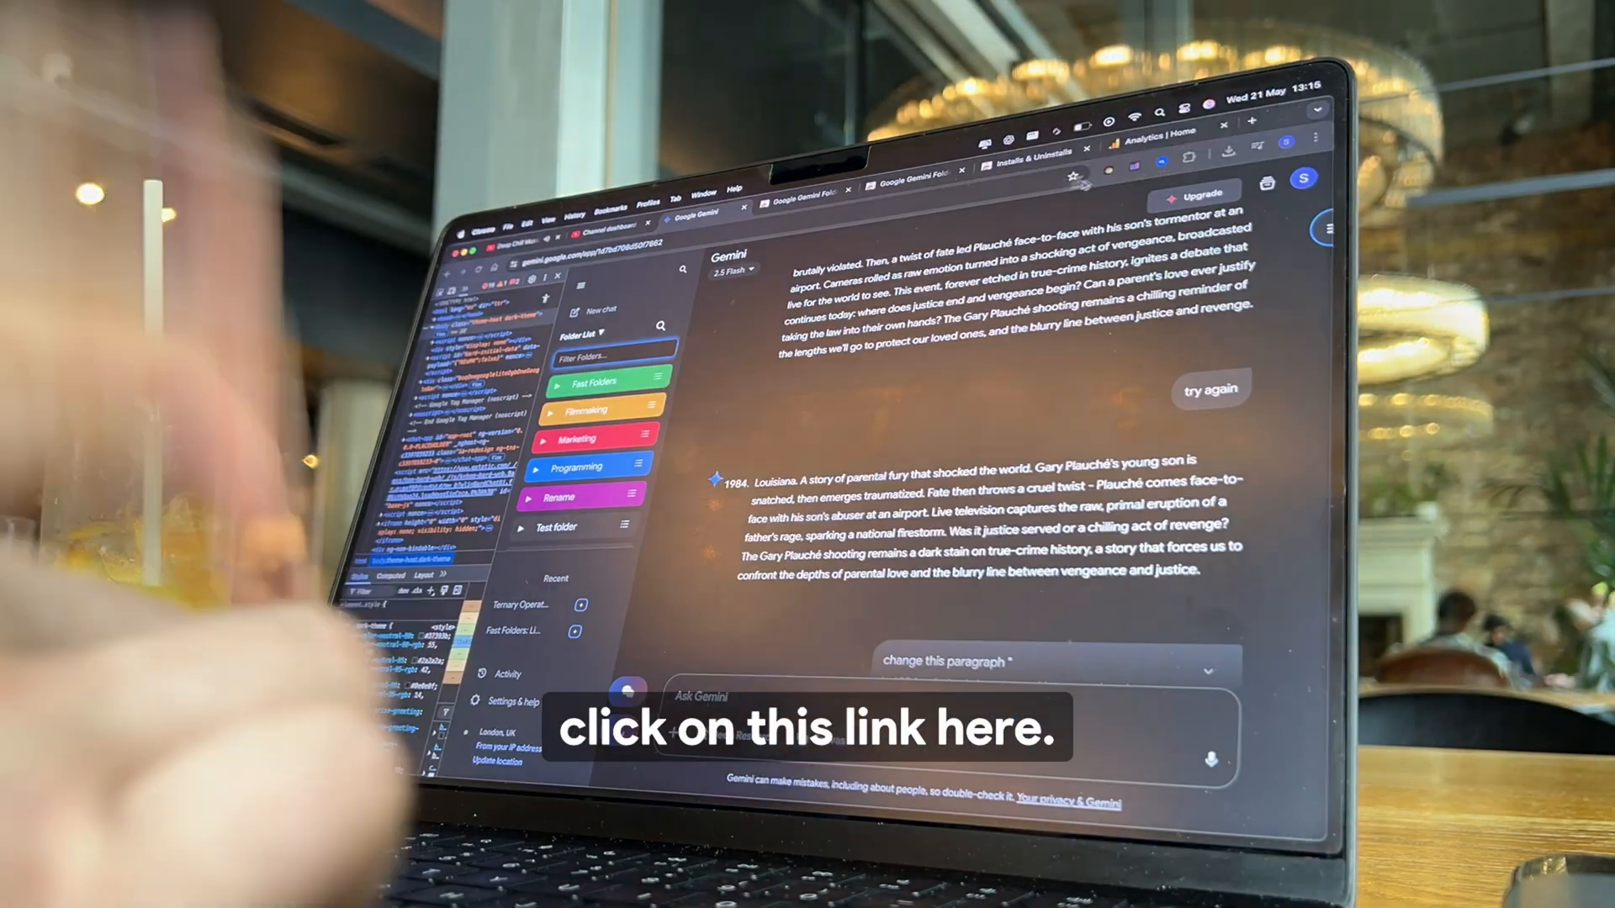